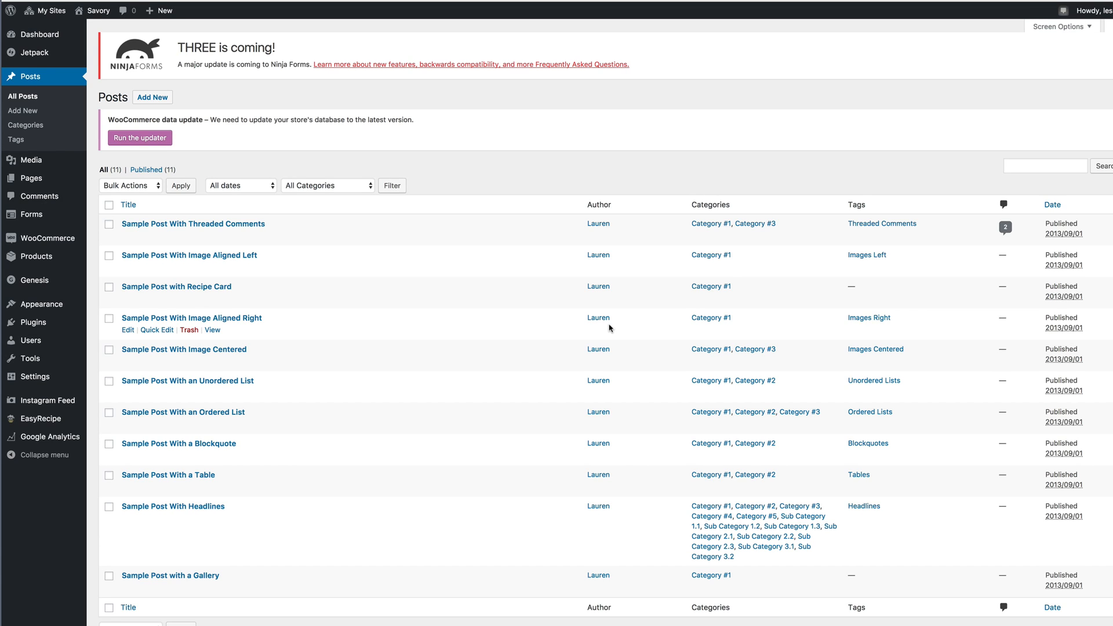
mouse_move(613, 329)
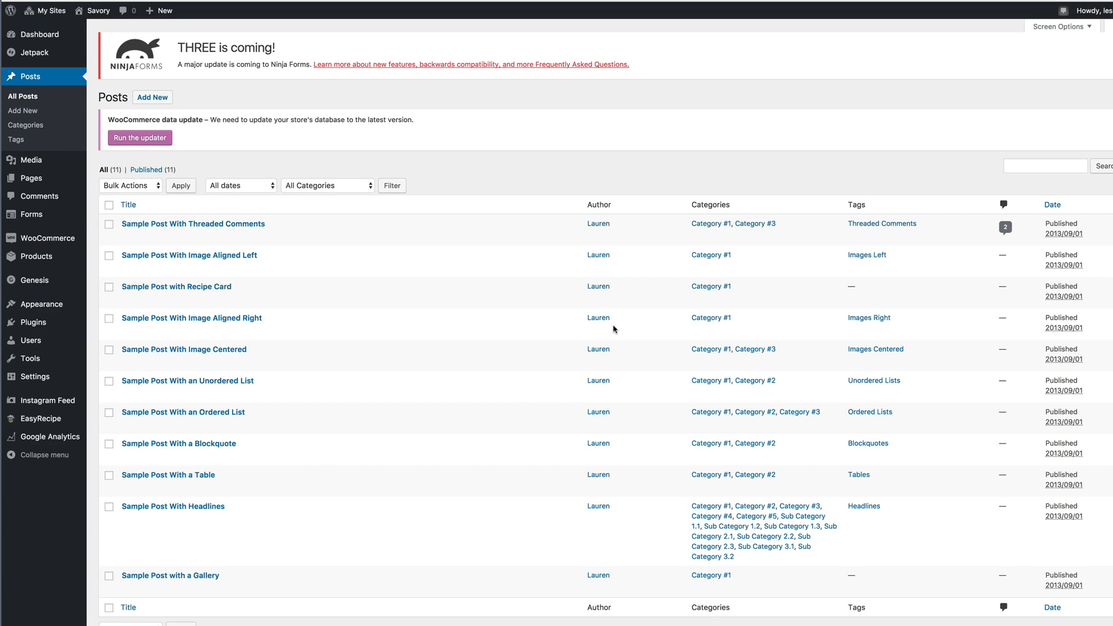
mouse_move(341, 345)
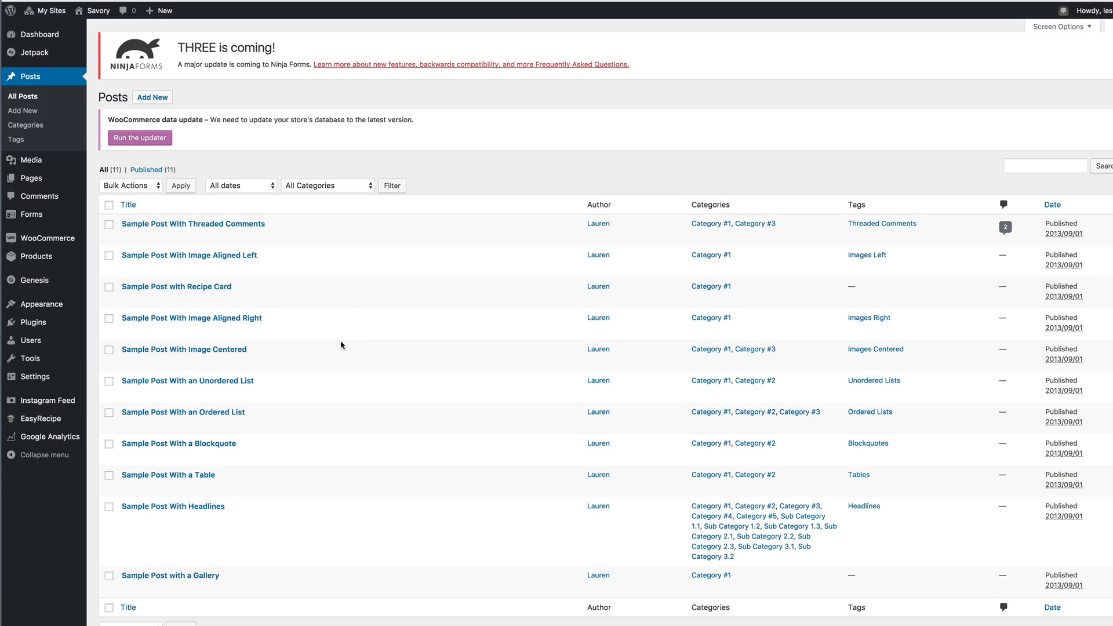
mouse_move(389, 436)
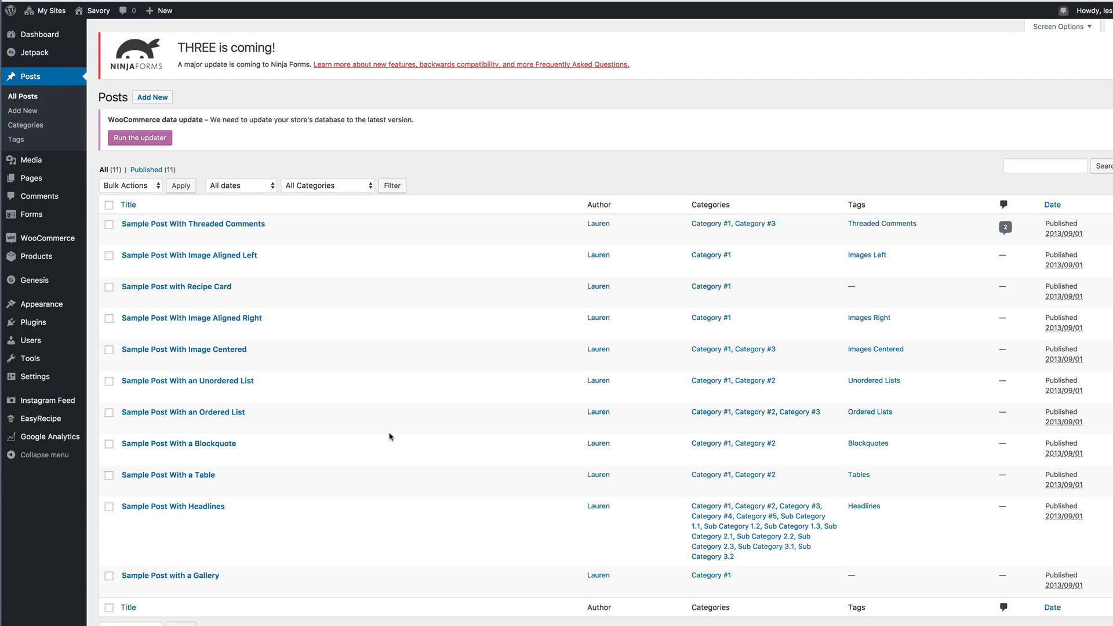
mouse_move(393, 481)
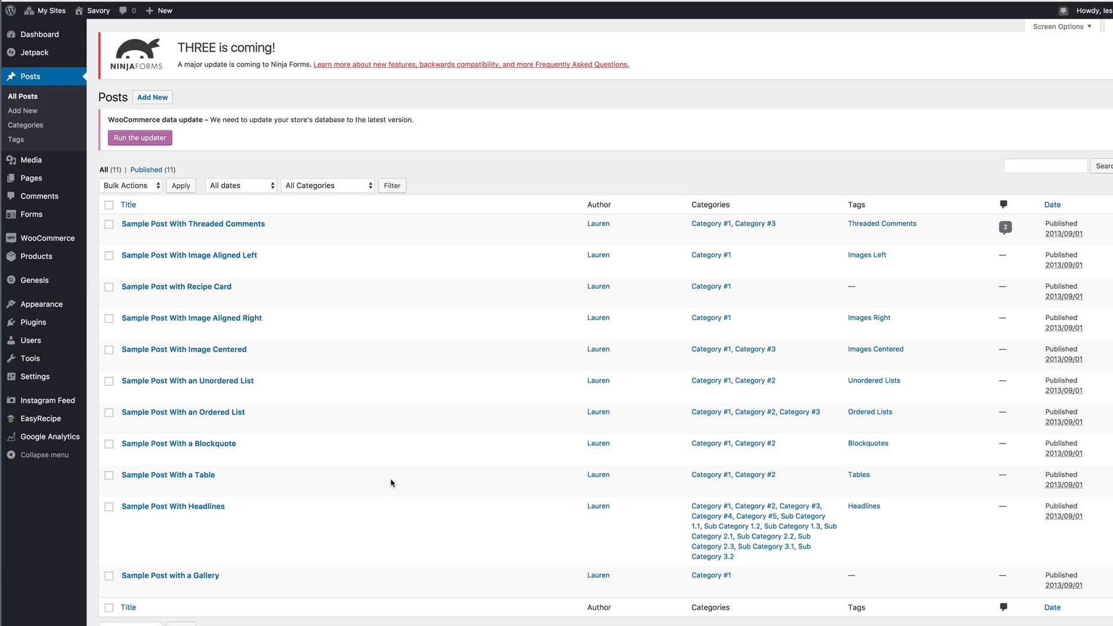
Edit the Sample Post With Threaded Comments and add a new 'Recipes' category to it.
scroll("down", 3)
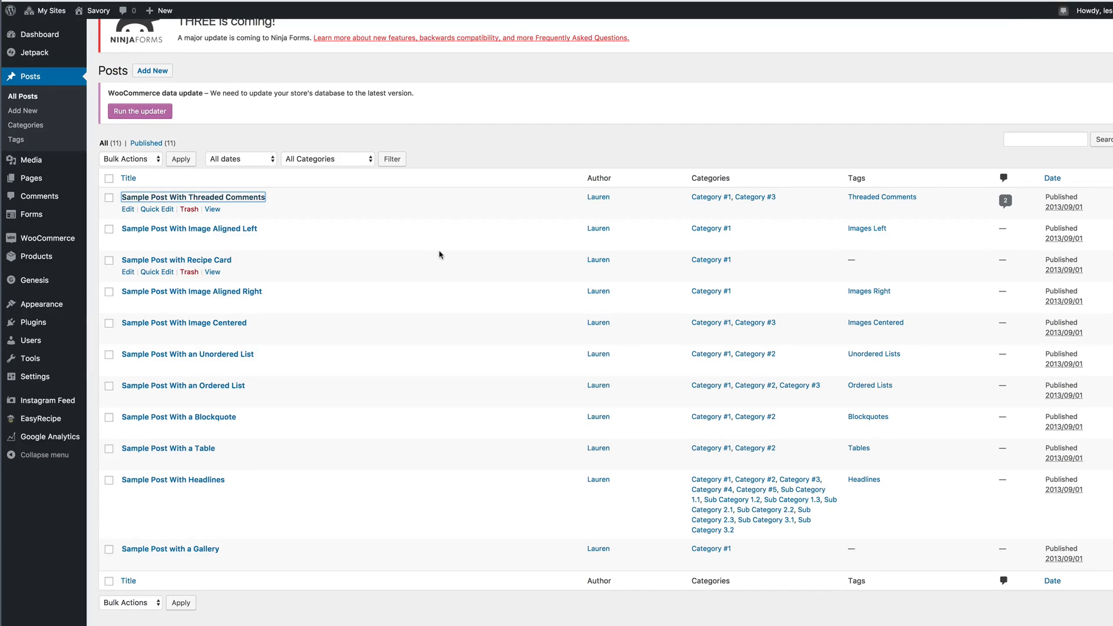
left_click(193, 197)
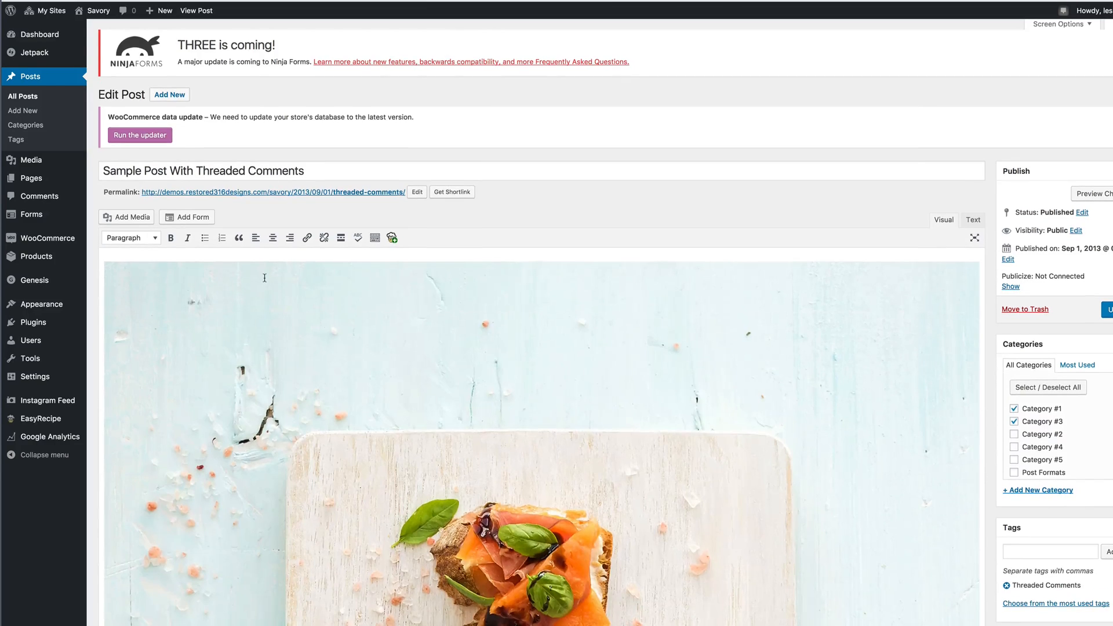
scroll("down", 3)
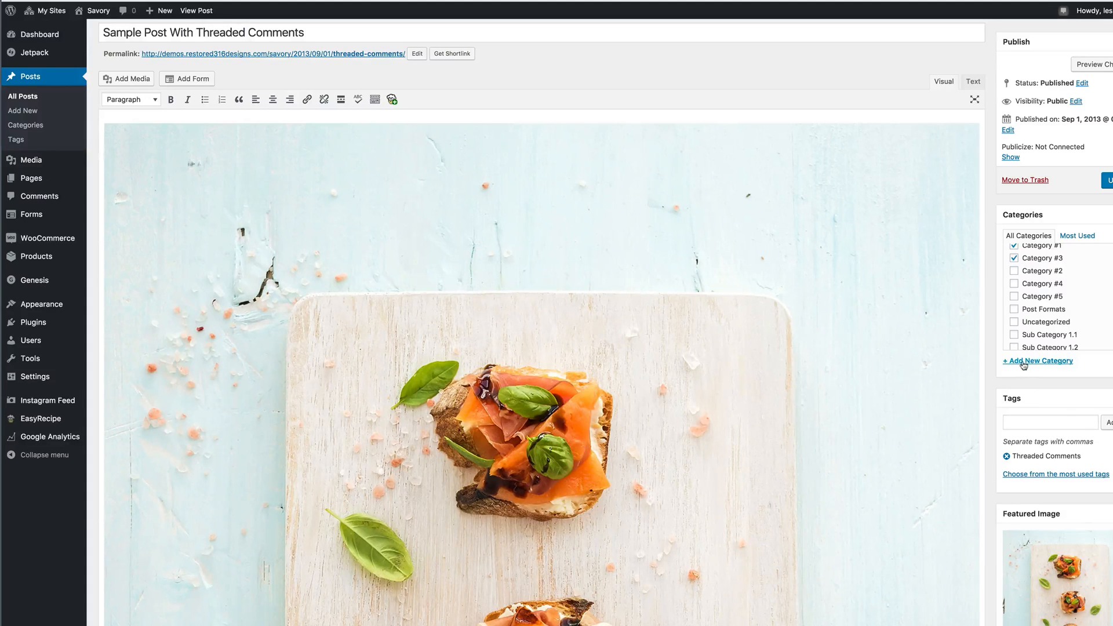
left_click(1037, 361)
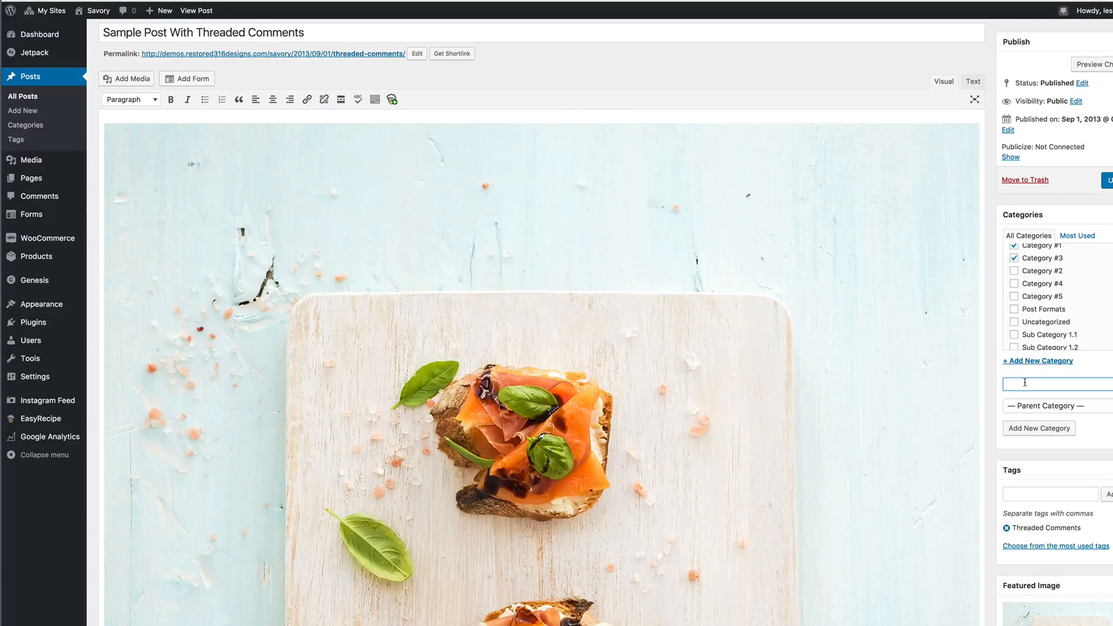
type("Recipes")
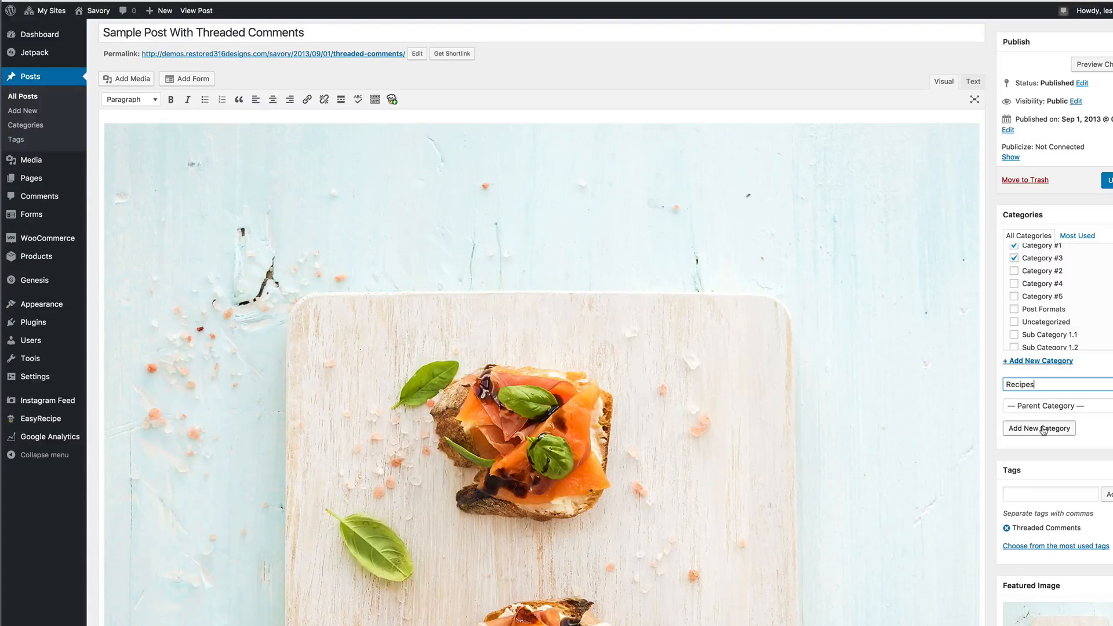
left_click(1038, 428)
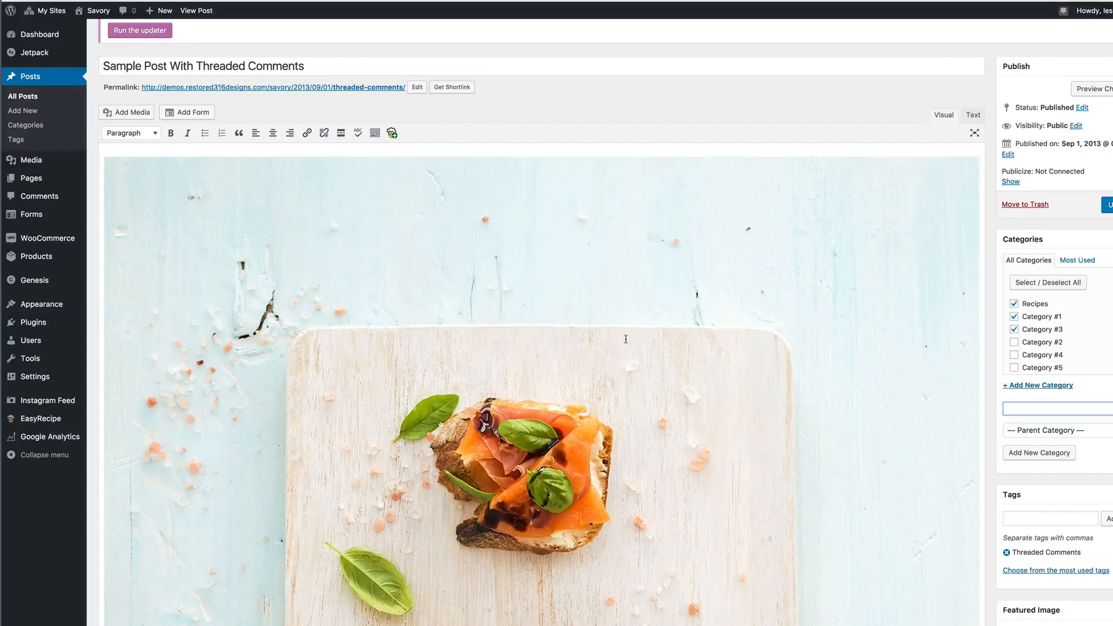
mouse_move(22, 111)
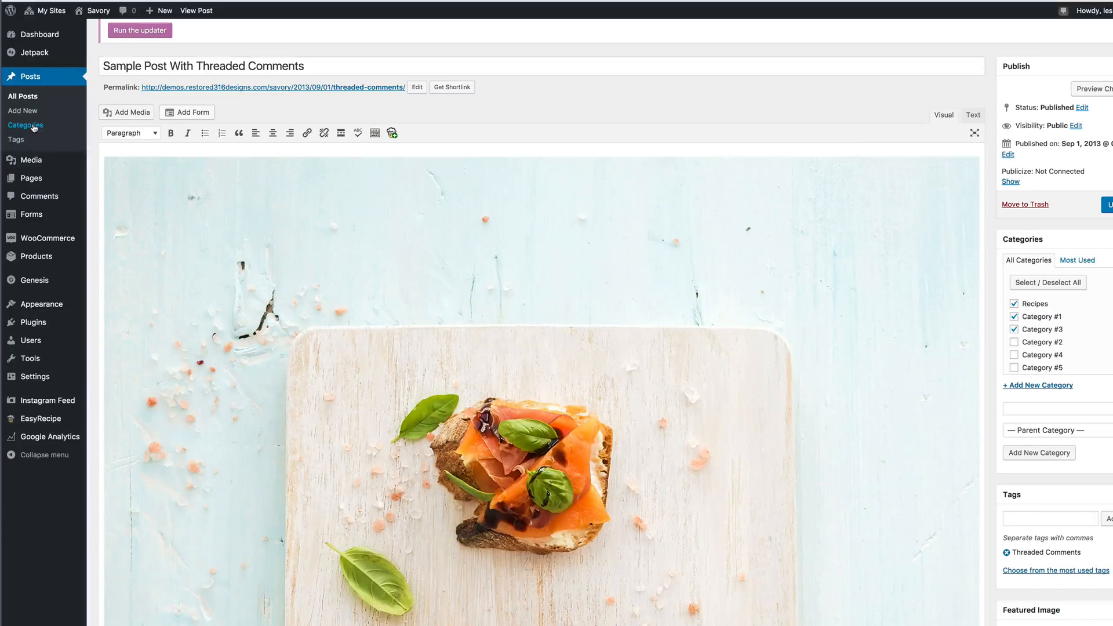
Open the Recipes category's edit page from Posts > Categories.
left_click(25, 125)
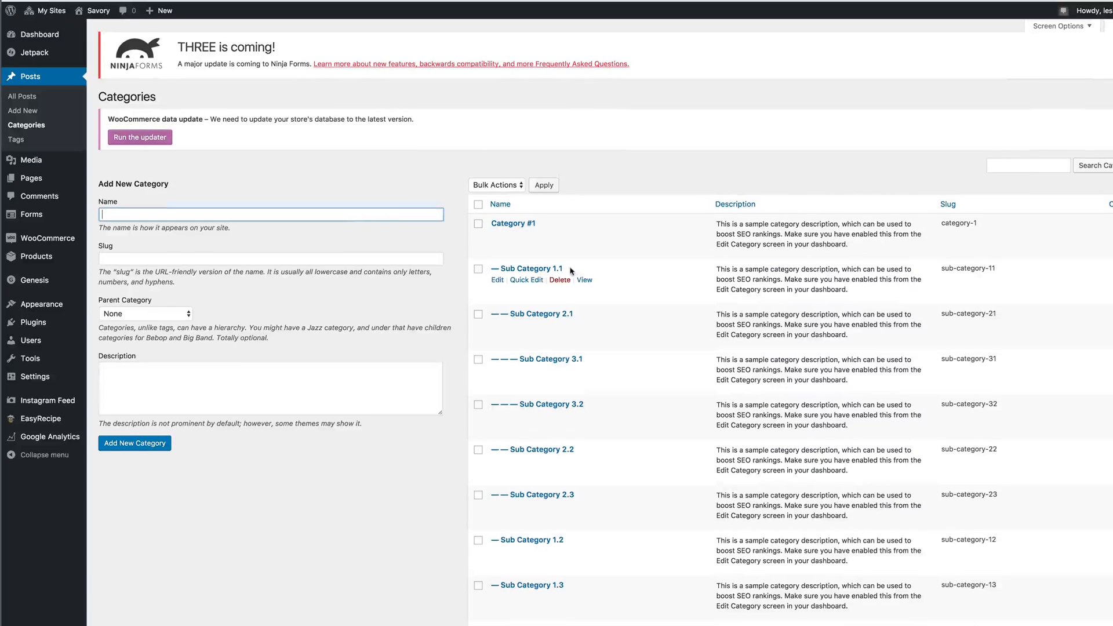
scroll("down", 3)
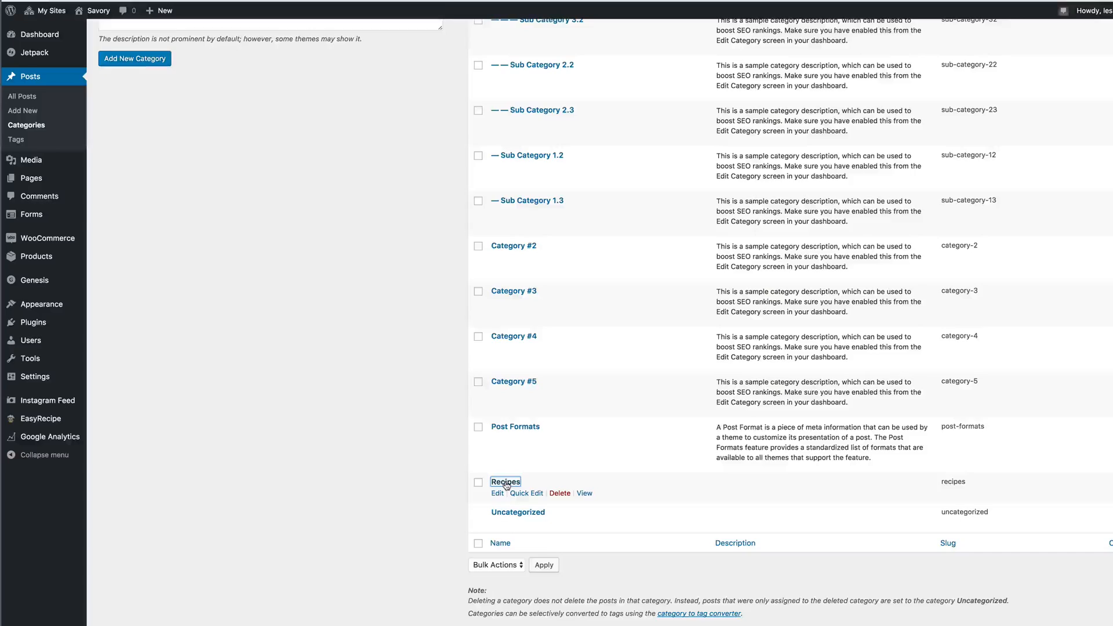
left_click(505, 482)
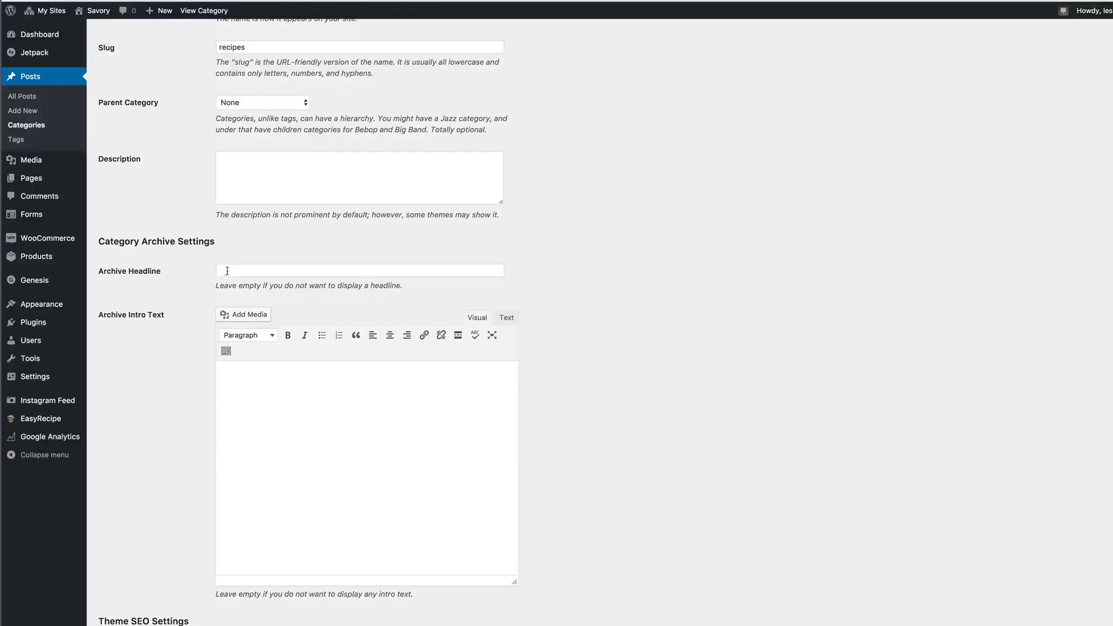
Give Recipes the archive headline 'Headline is here' and intro text 'Here's an example of some text.'.
left_click(358, 270)
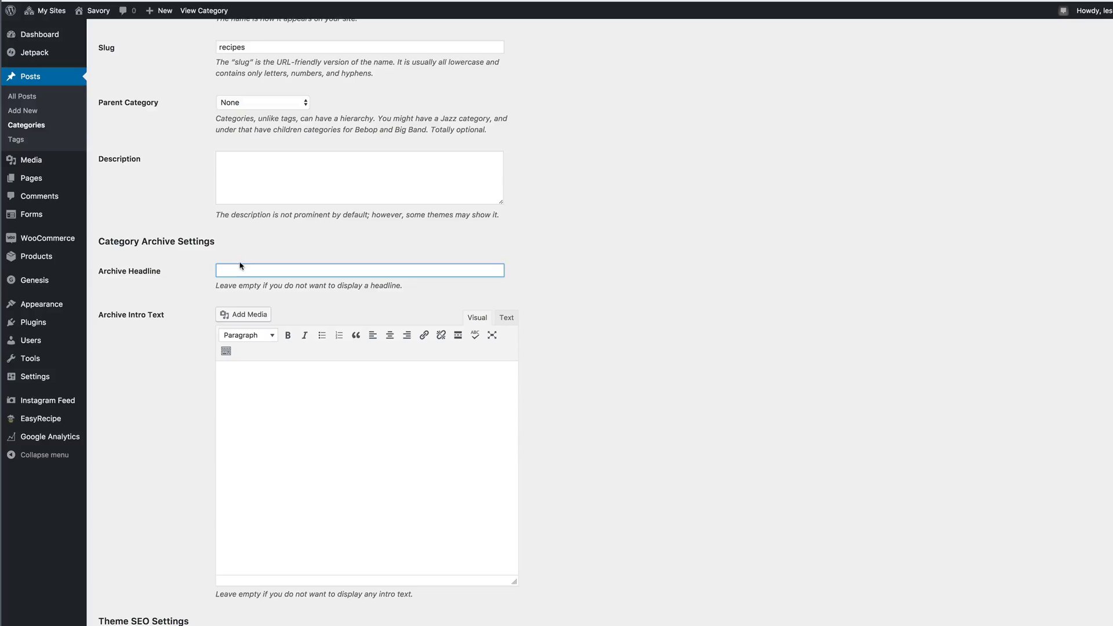
type("Headline is here")
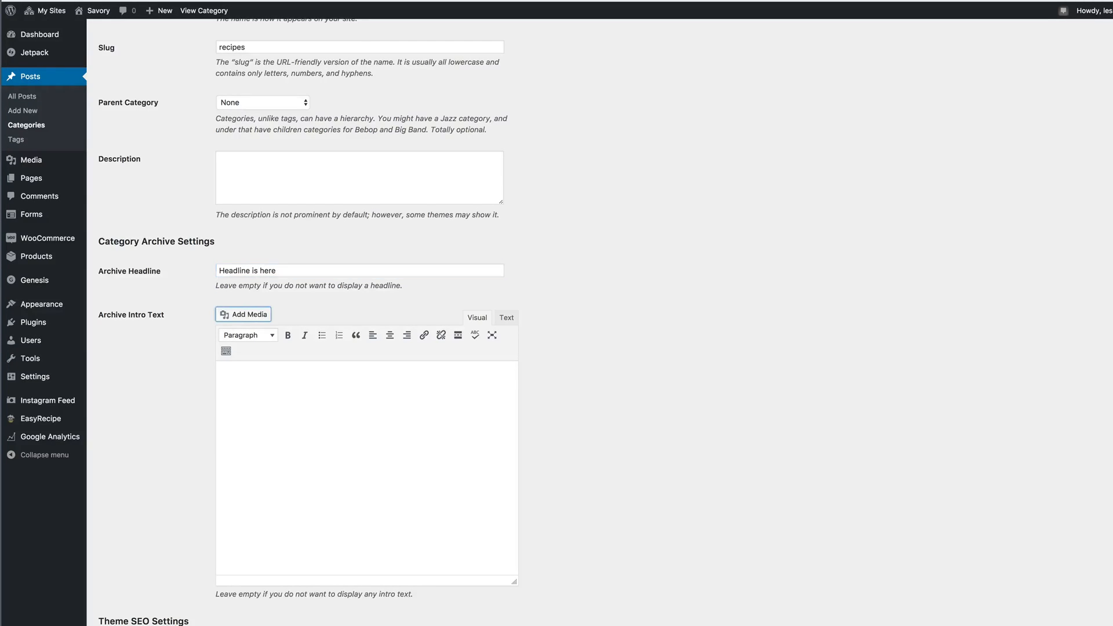
left_click(506, 317)
type("Here's an exa")
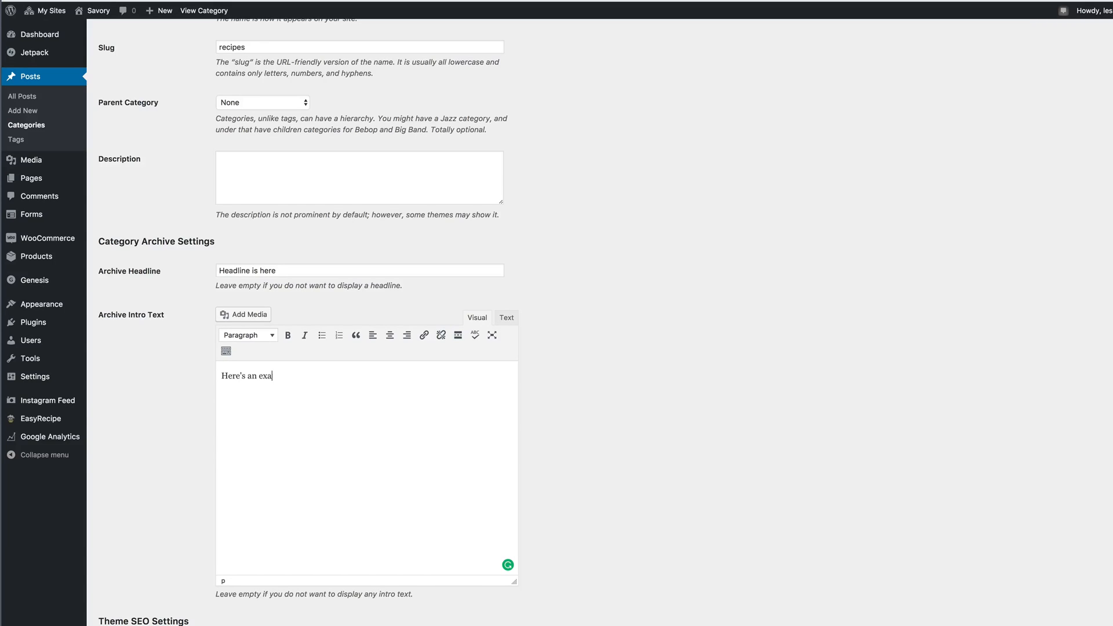
type("mple of some te")
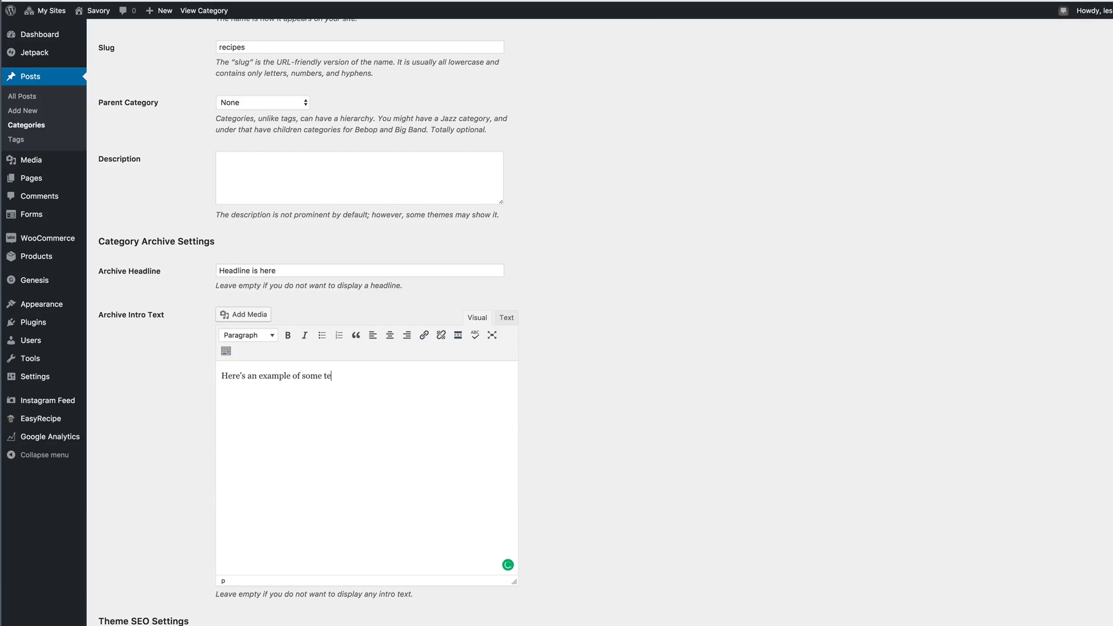
scroll("down", 3)
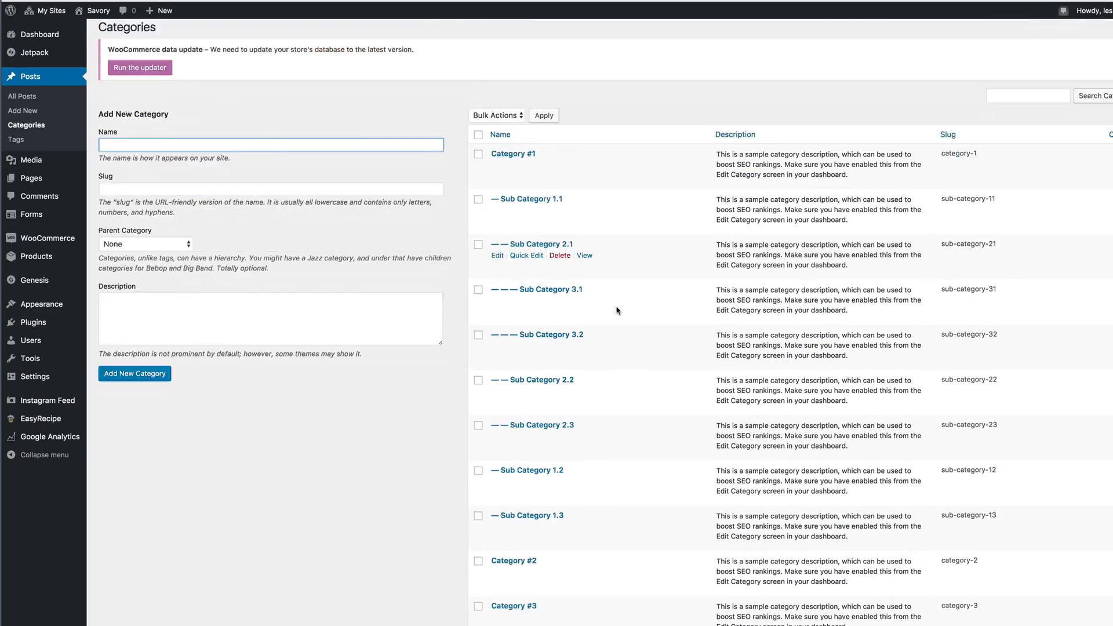
View the Recipes archive on the live site to check its headline and intro text.
scroll("down", 3)
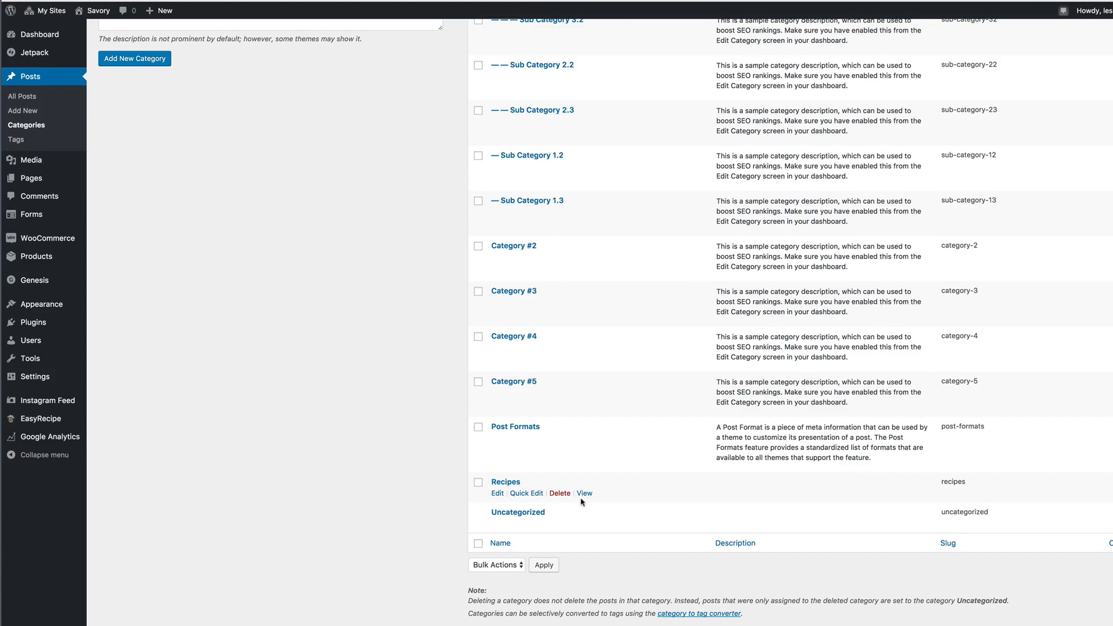
left_click(585, 493)
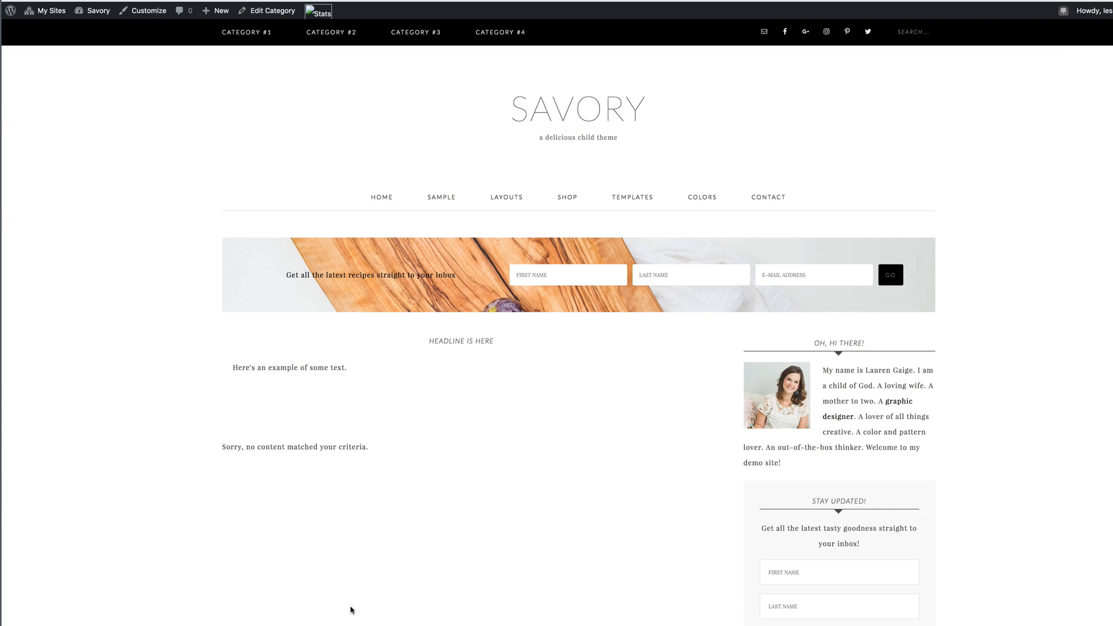
mouse_move(405, 414)
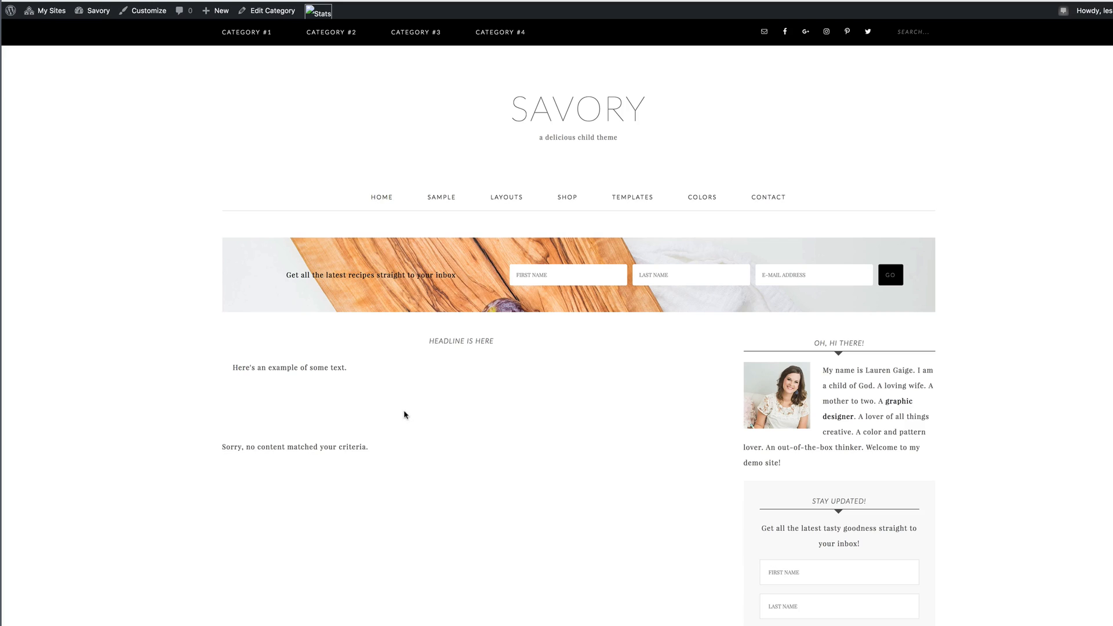
mouse_move(334, 434)
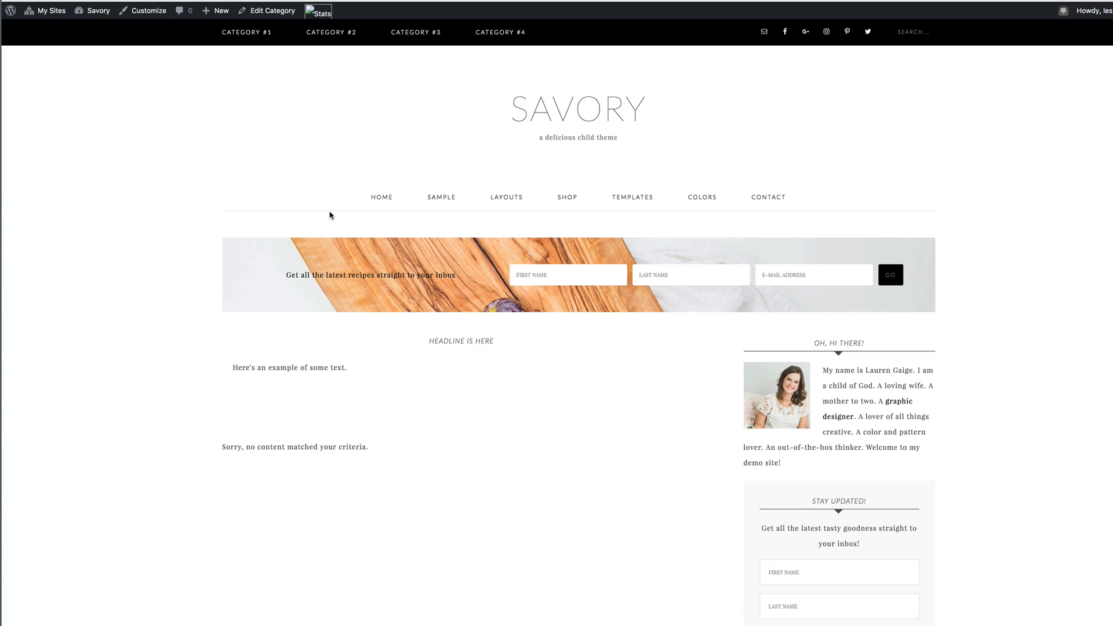
mouse_move(257, 367)
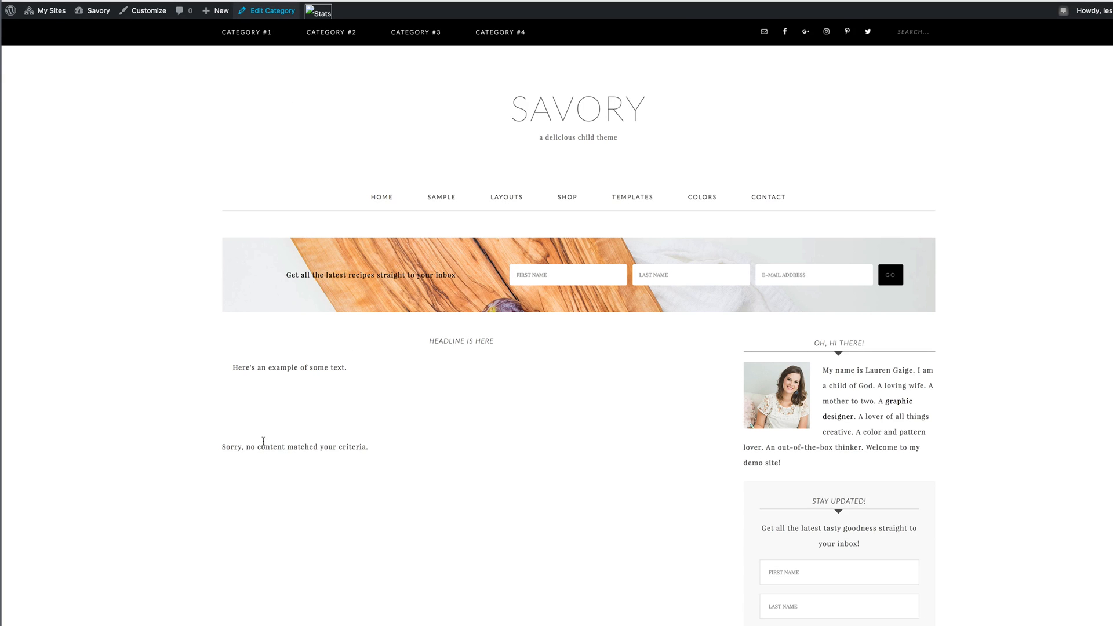
Return to Edit Category for Recipes and scroll to its archive settings.
left_click(272, 11)
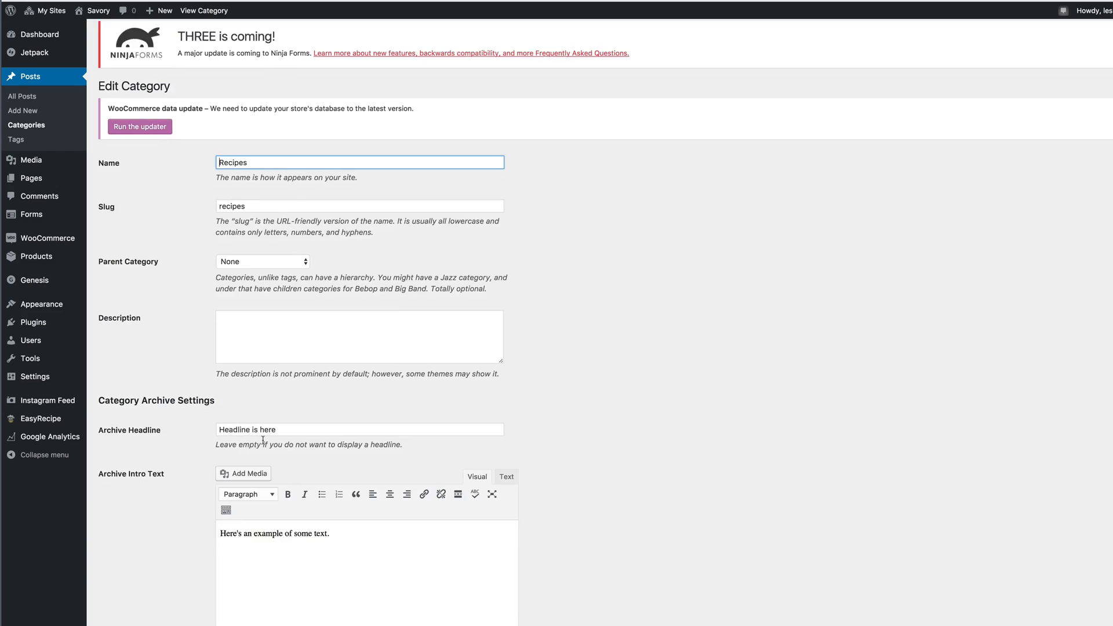
scroll("down", 3)
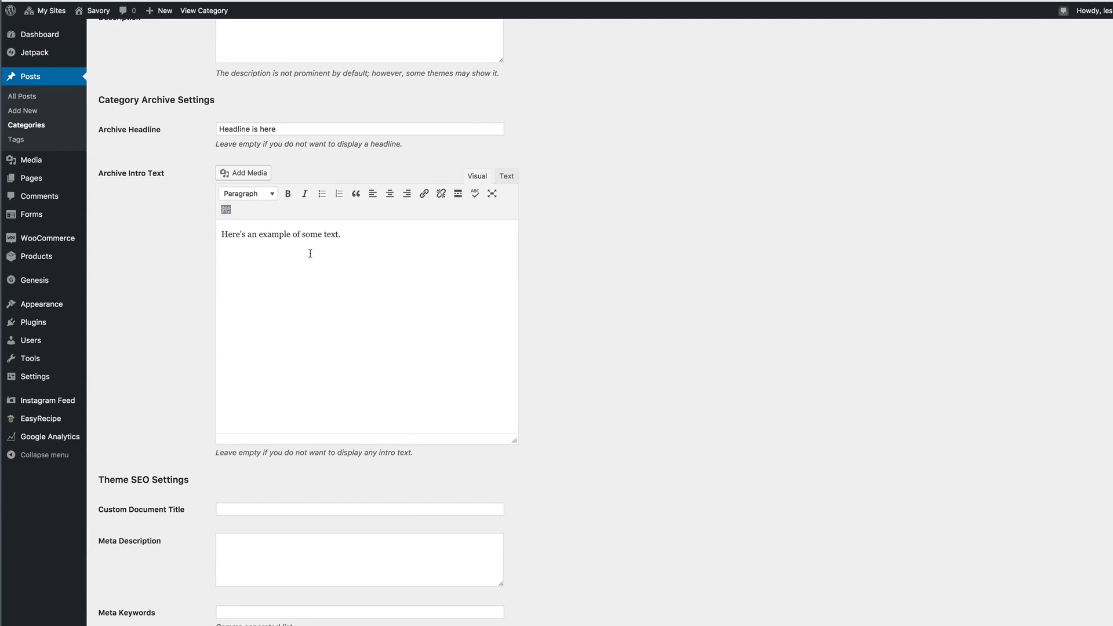
mouse_move(32, 178)
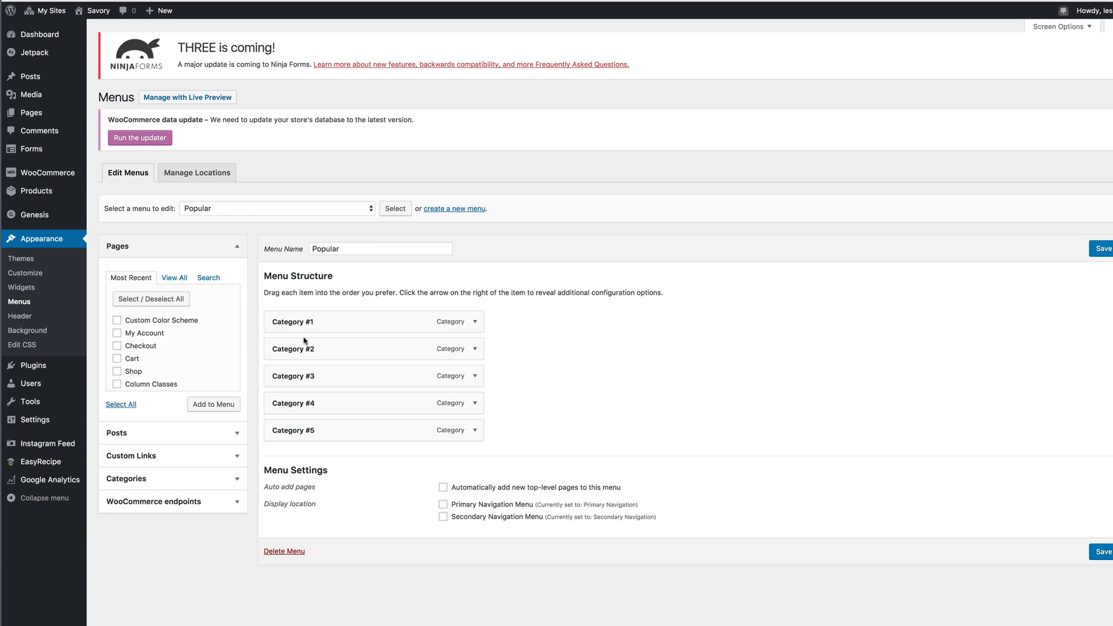
mouse_move(164, 446)
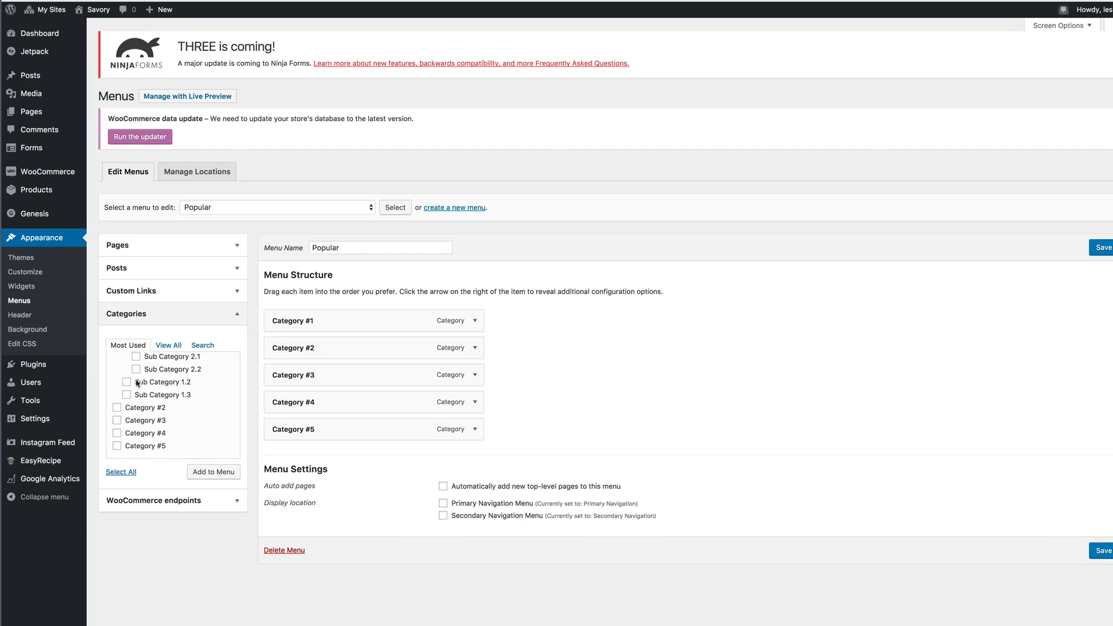
Add Recipes from Categories > View All to the Popular menu and save it.
left_click(168, 345)
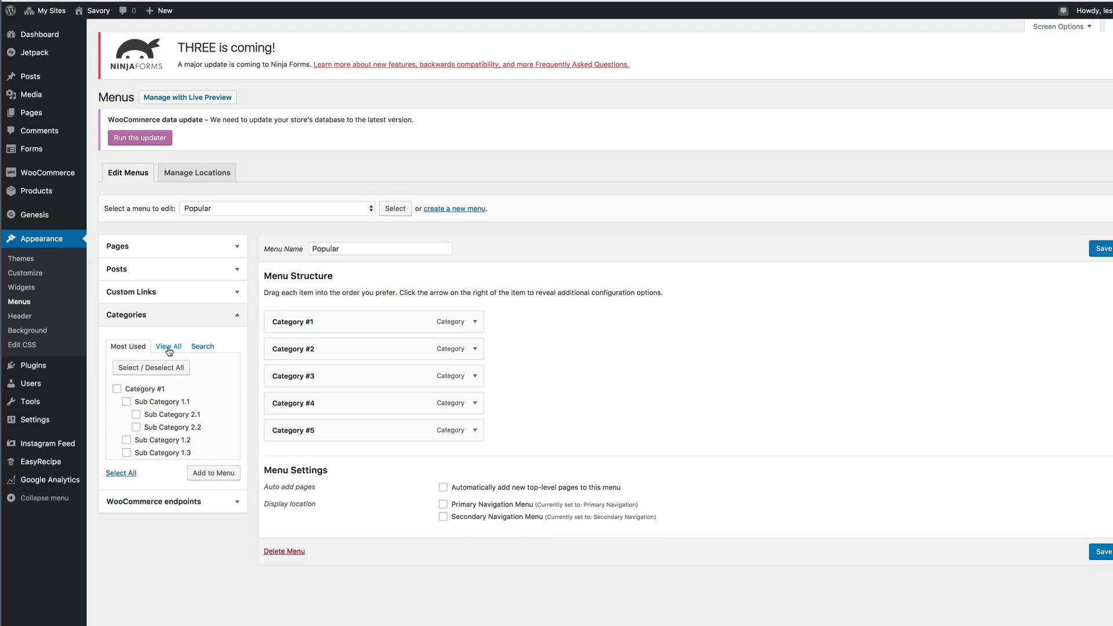
left_click(168, 347)
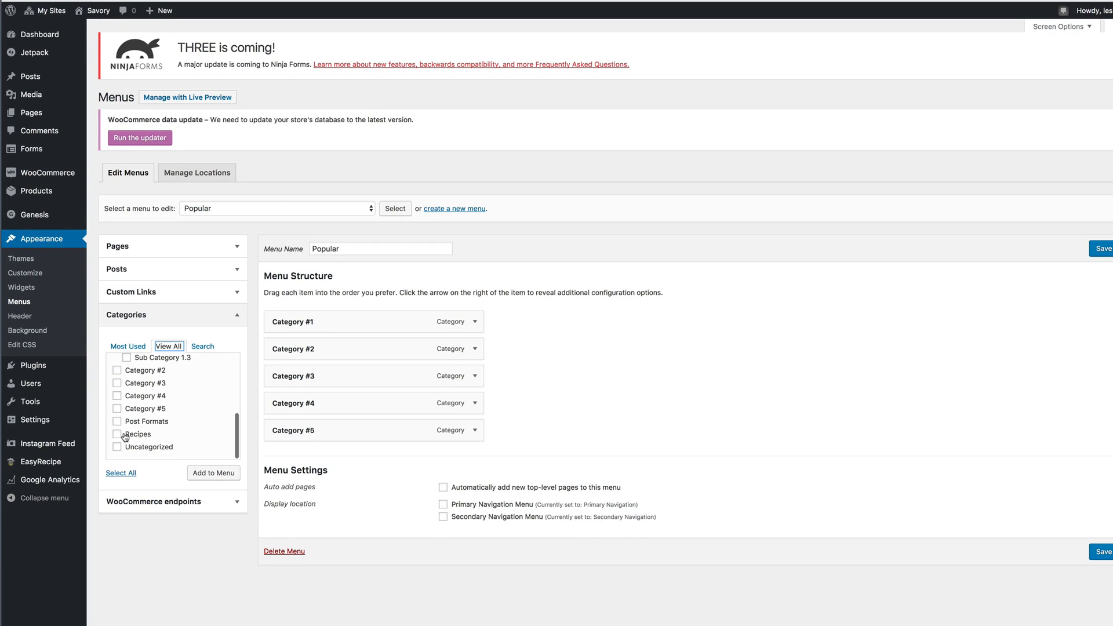
left_click(117, 434)
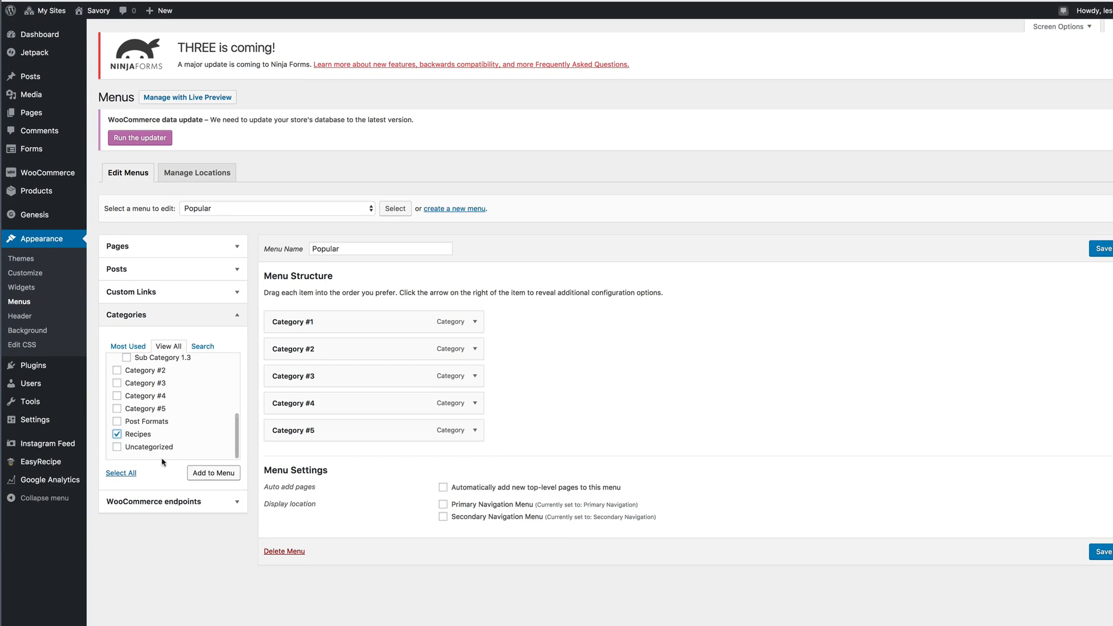
left_click(213, 473)
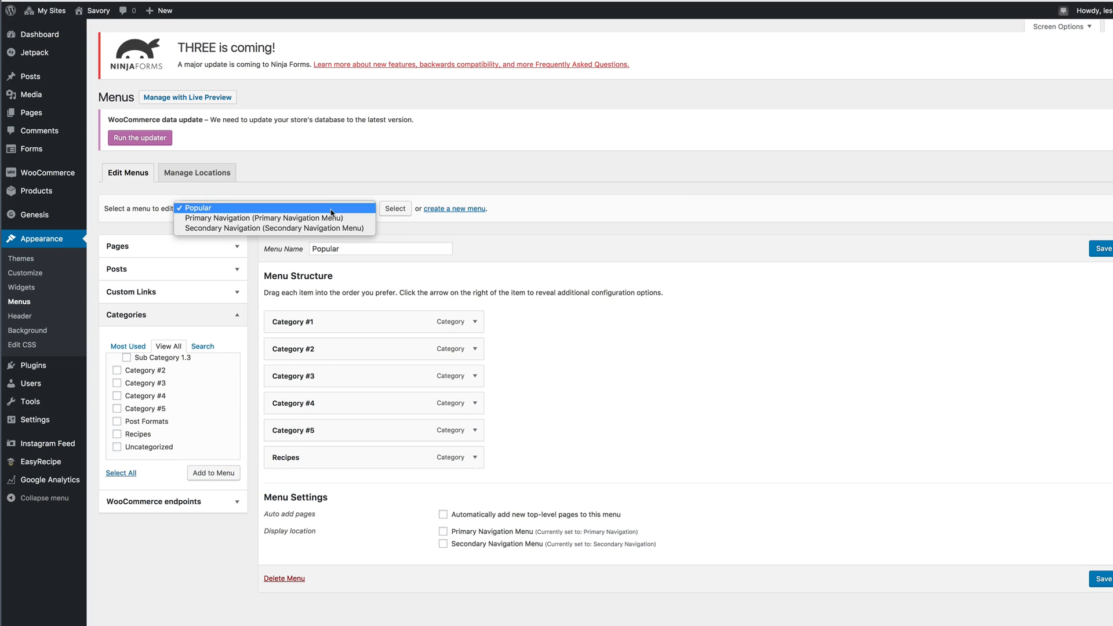
mouse_move(274, 228)
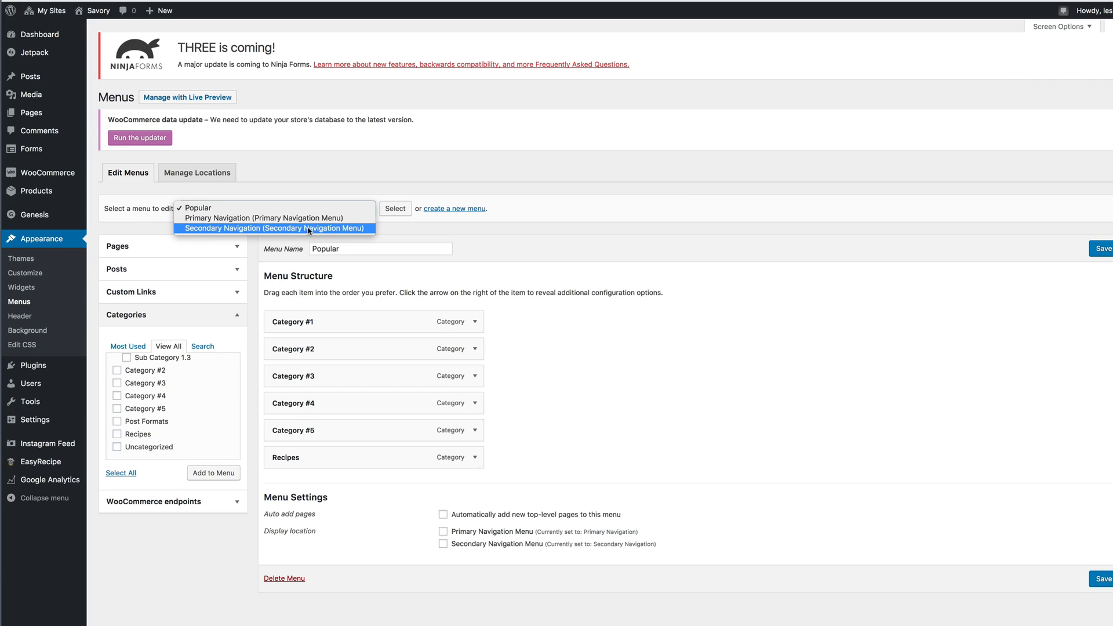
mouse_move(273, 218)
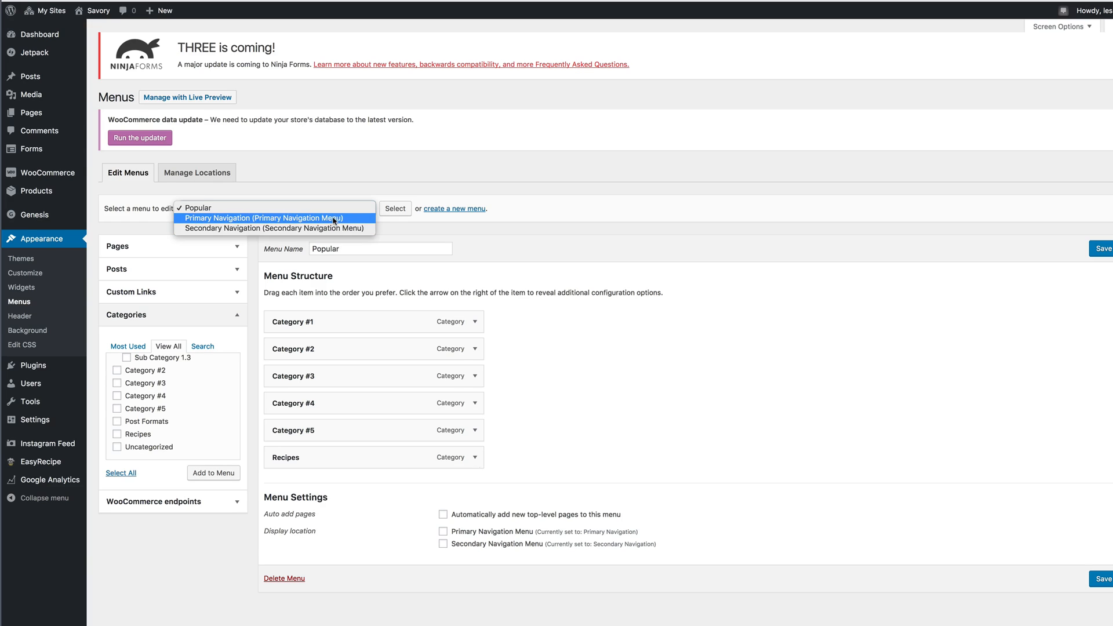
left_click(262, 217)
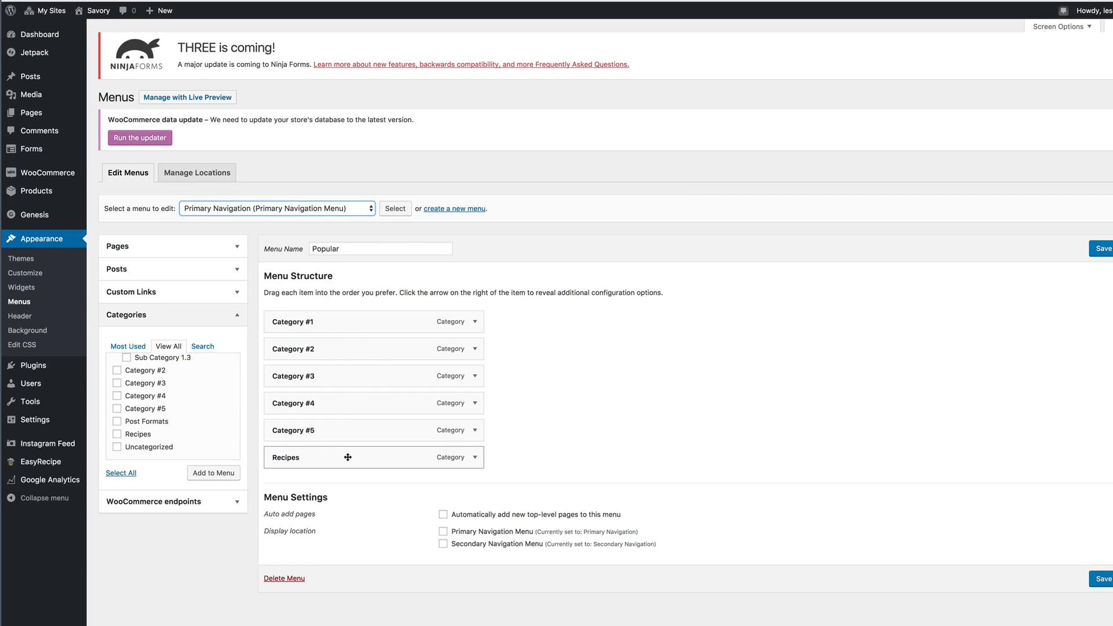
left_click(276, 208)
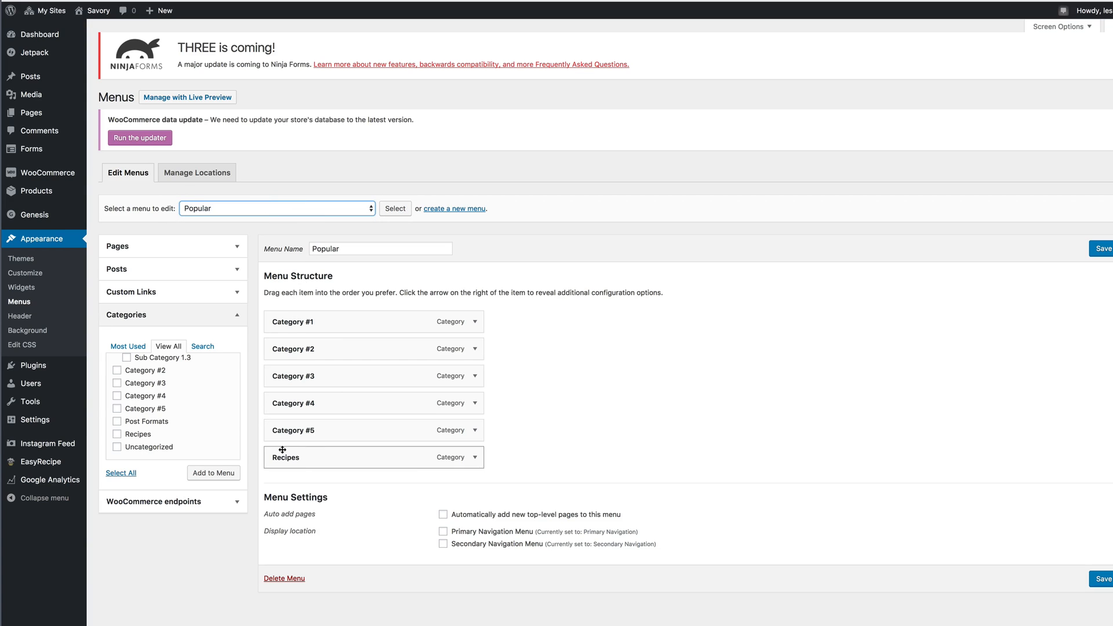
mouse_move(363, 462)
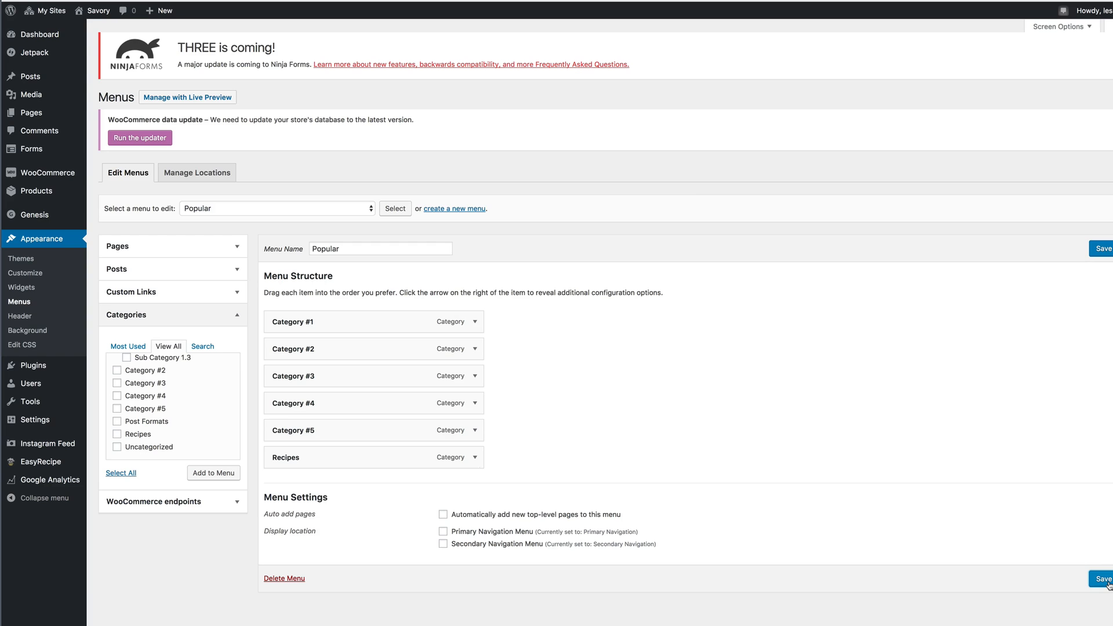
left_click(1104, 578)
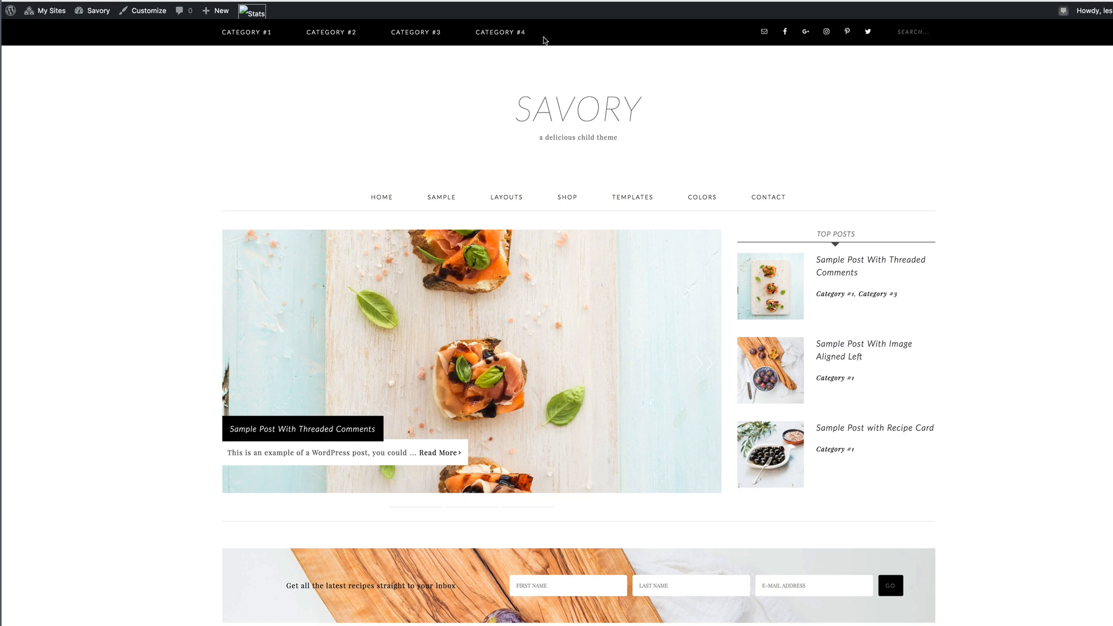
mouse_move(577, 41)
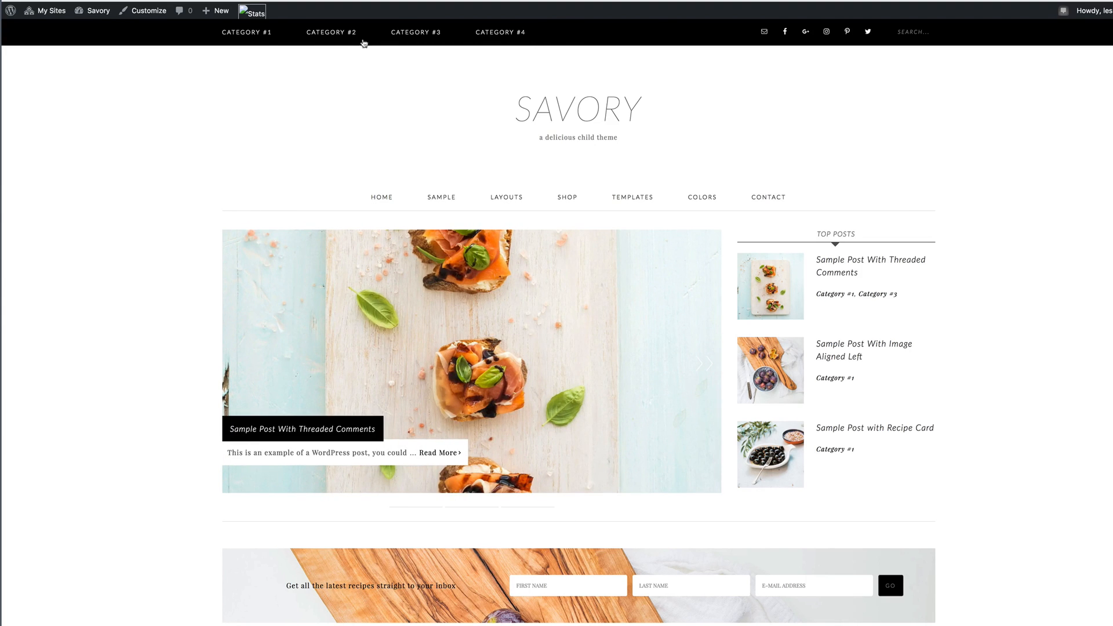
Open the site front end to check the top category menu.
left_click(50, 11)
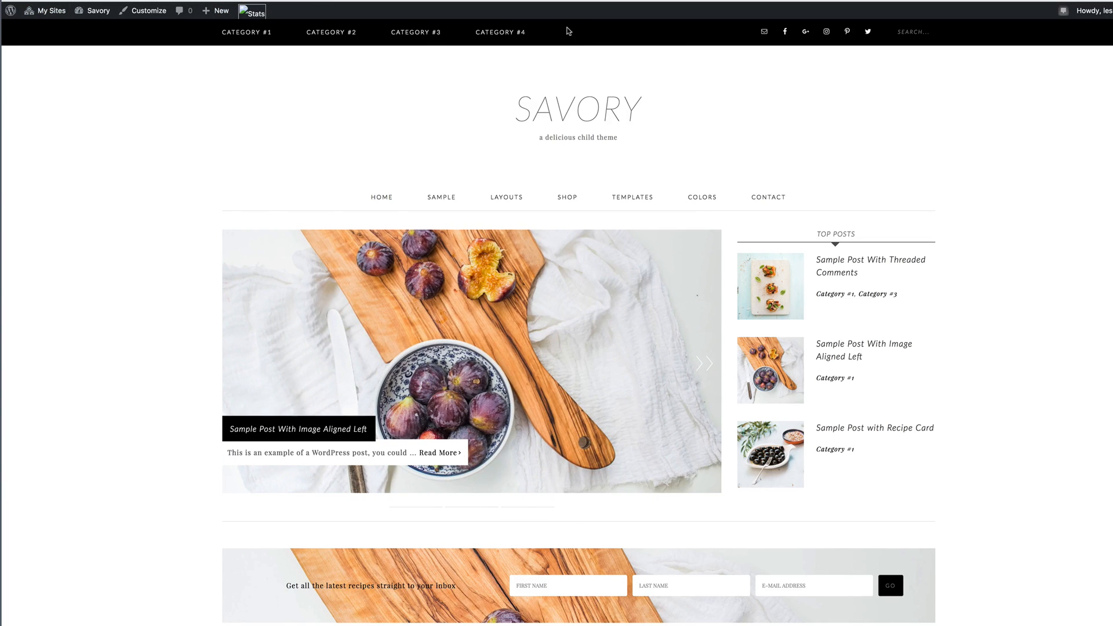
mouse_move(544, 43)
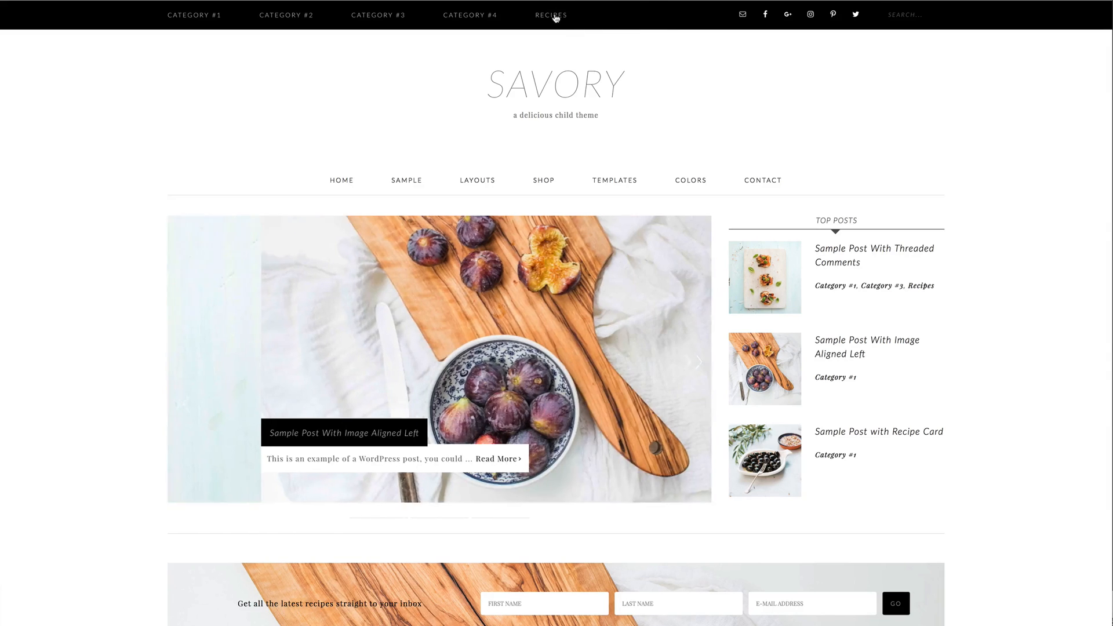
Click Recipes in the top menu and scroll its archive to the sample post.
left_click(697, 363)
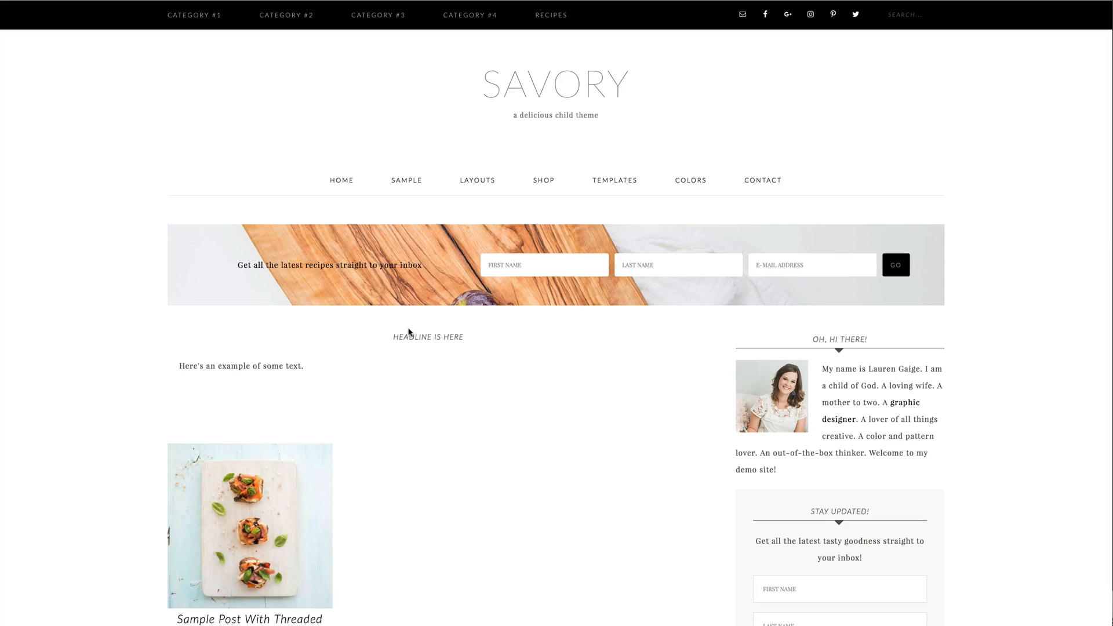
mouse_move(407, 341)
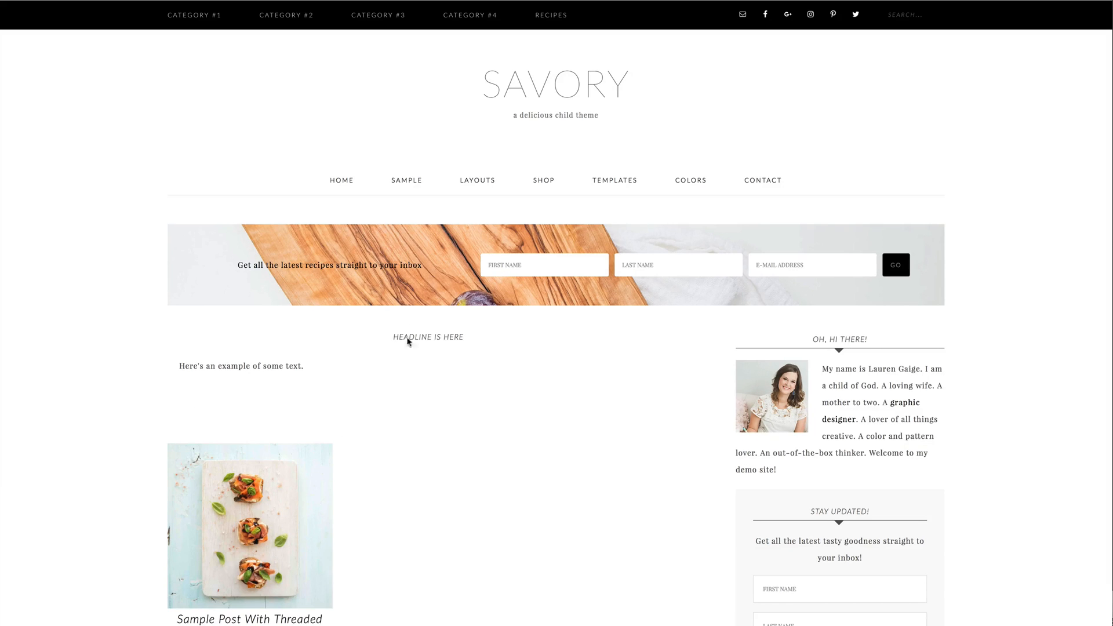
mouse_move(180, 367)
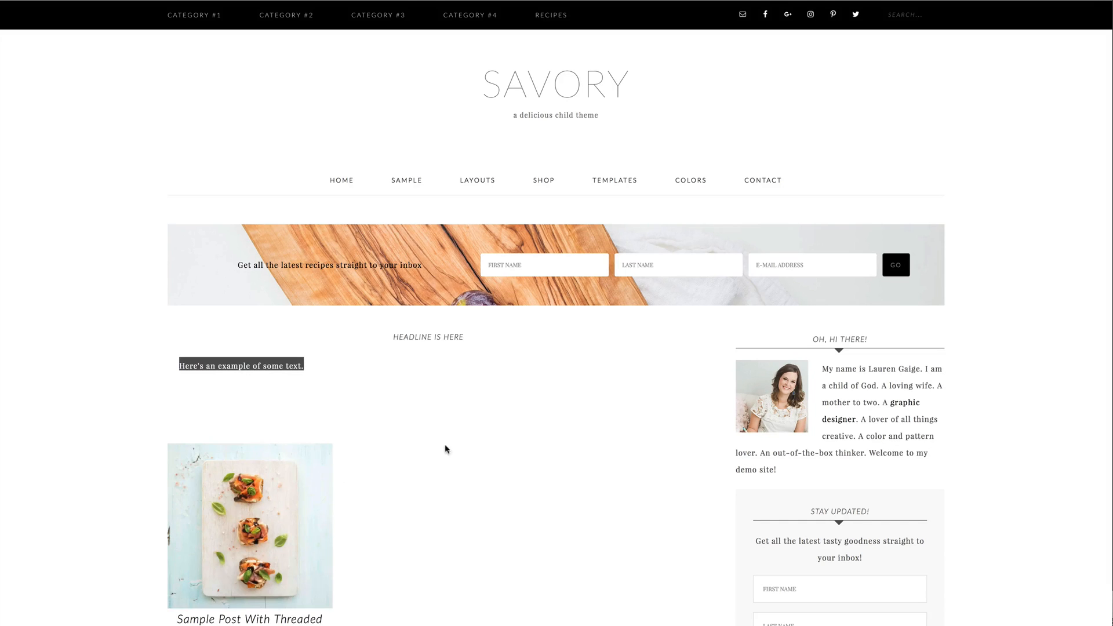
scroll("down", 3)
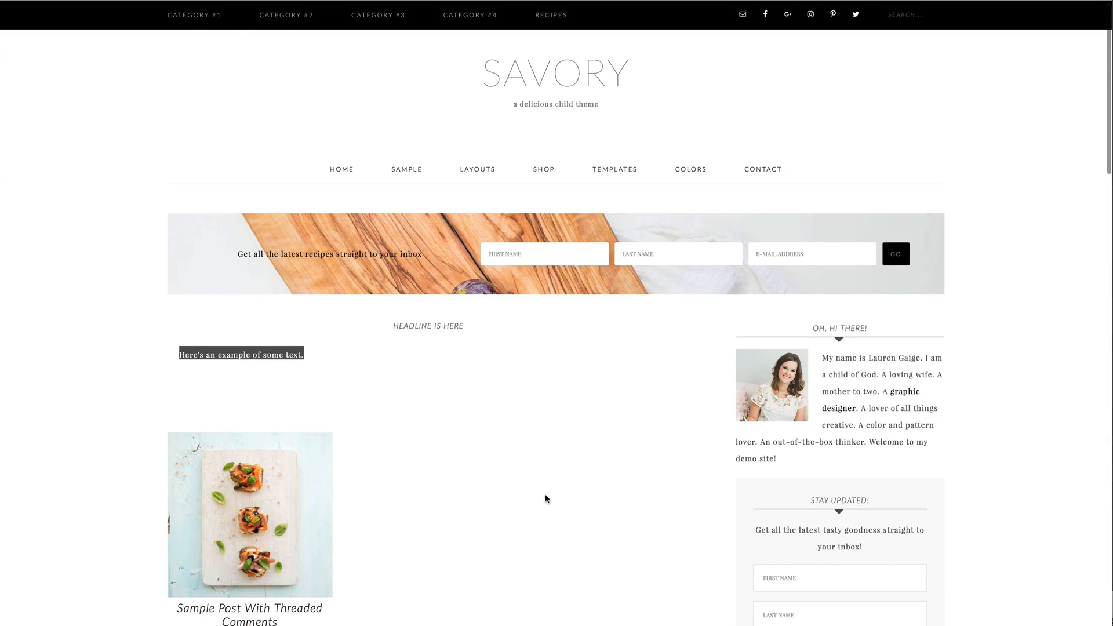